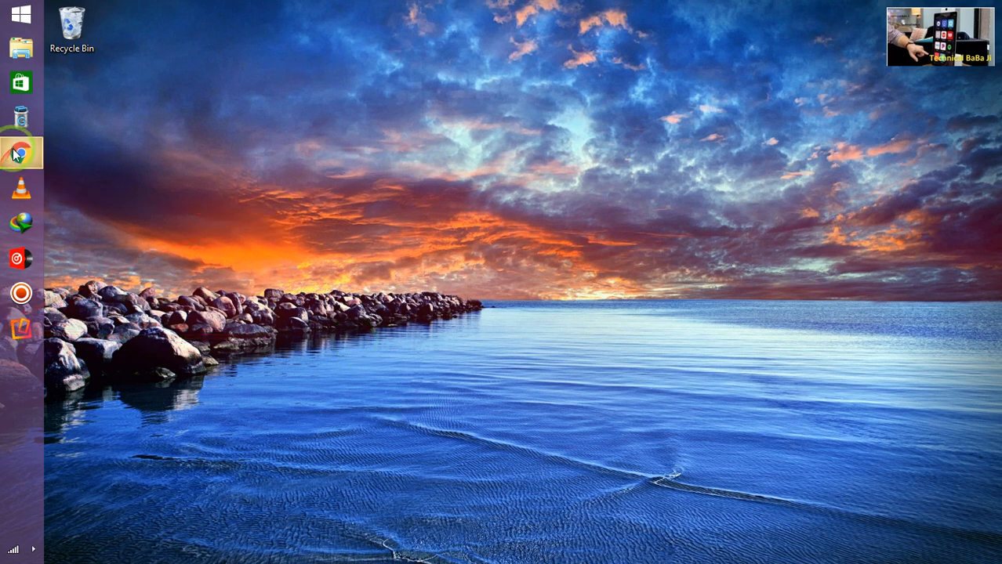
Launch Chrome from the taskbar, showing Google results for 'iphone details check'.
{"action": "left_click", "coordinate": [21, 152]}
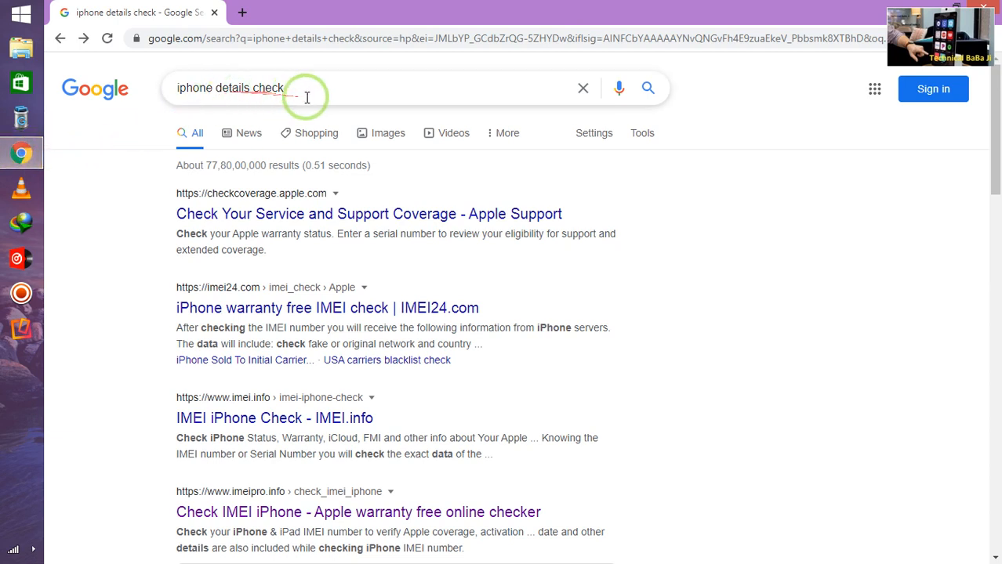
{"action": "mouse_move", "coordinate": [578, 239]}
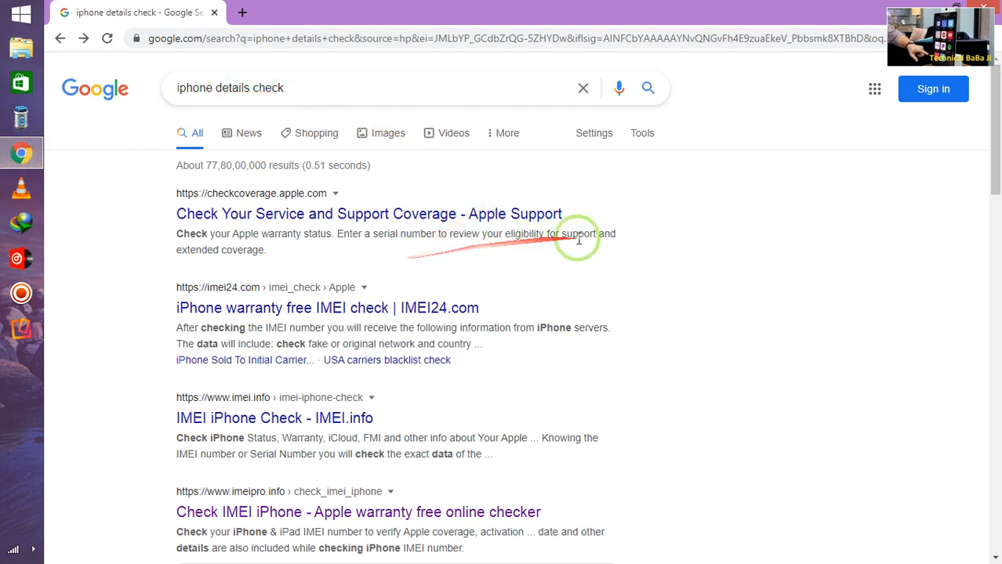
{"action": "mouse_move", "coordinate": [258, 307]}
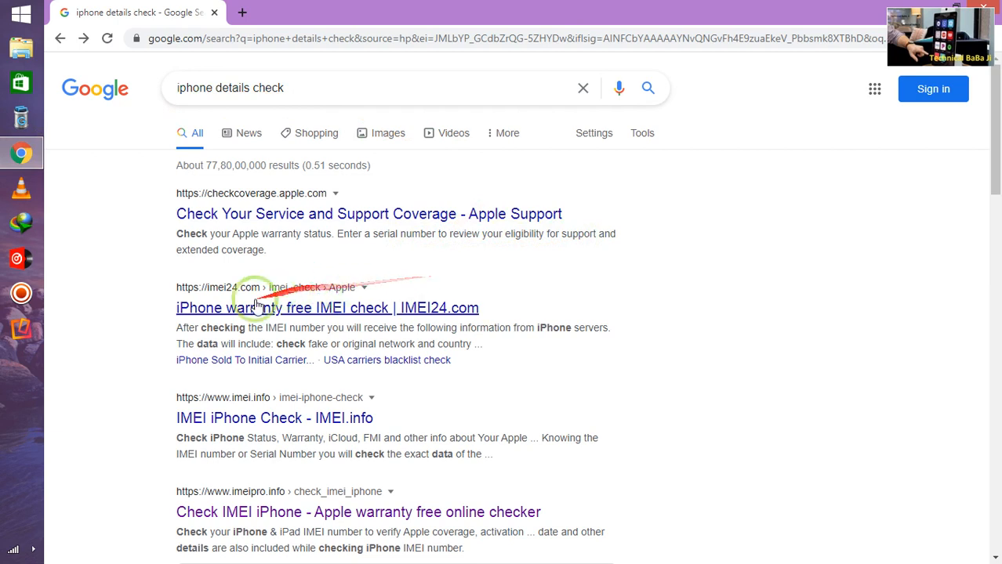
{"action": "mouse_move", "coordinate": [215, 297]}
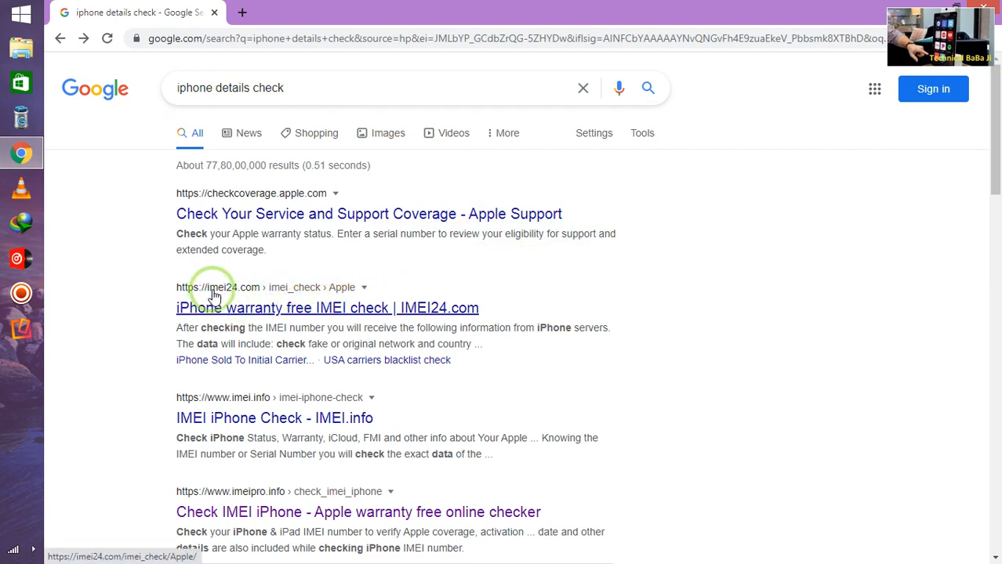
{"action": "mouse_move", "coordinate": [259, 321]}
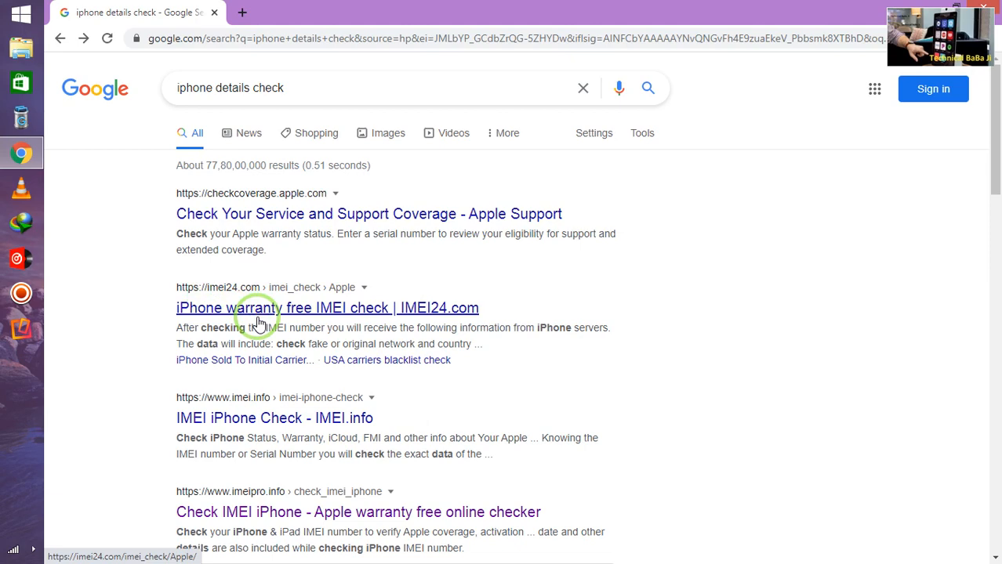
{"action": "left_click", "coordinate": [327, 307]}
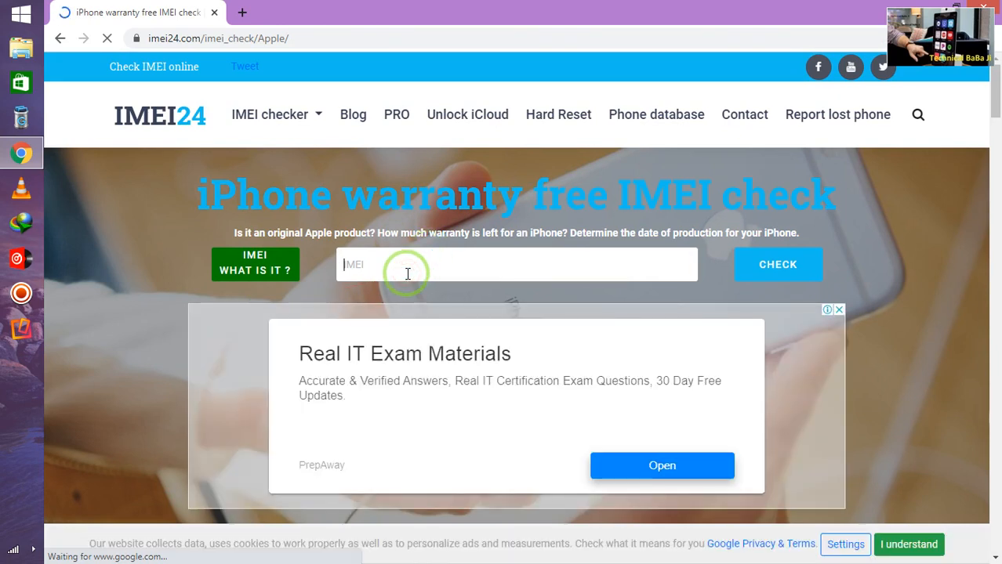
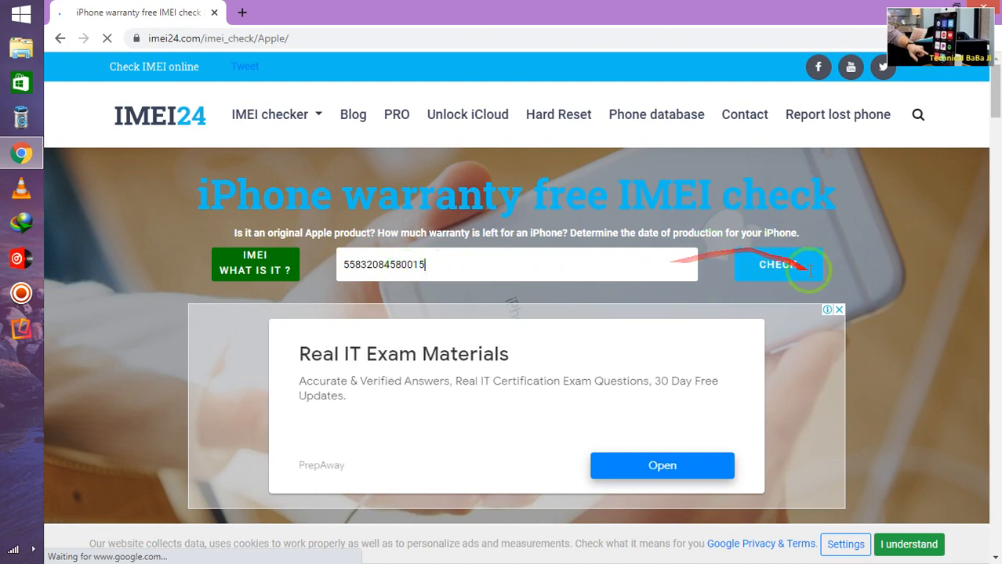
{"action": "left_click", "coordinate": [777, 264]}
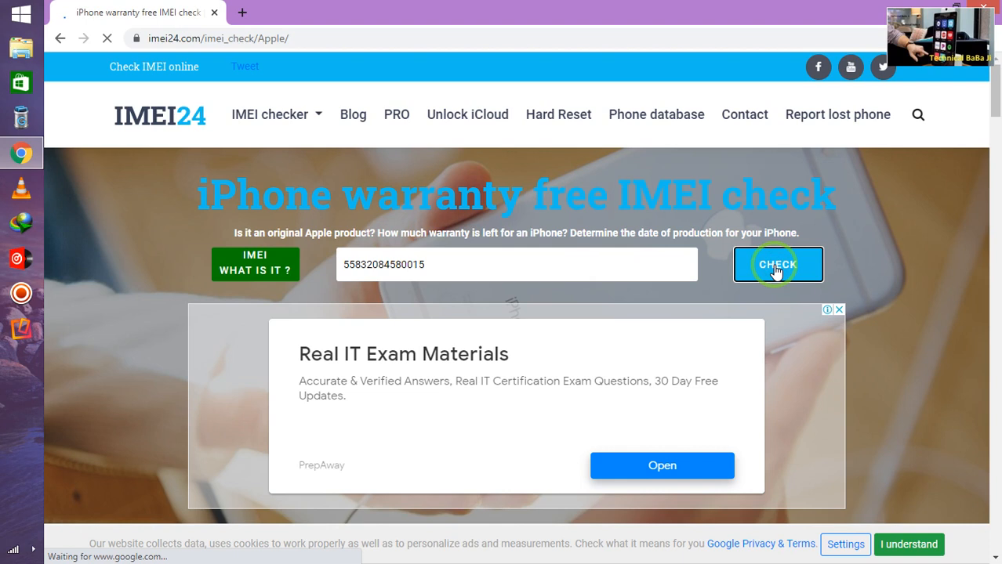
{"action": "left_click", "coordinate": [777, 264]}
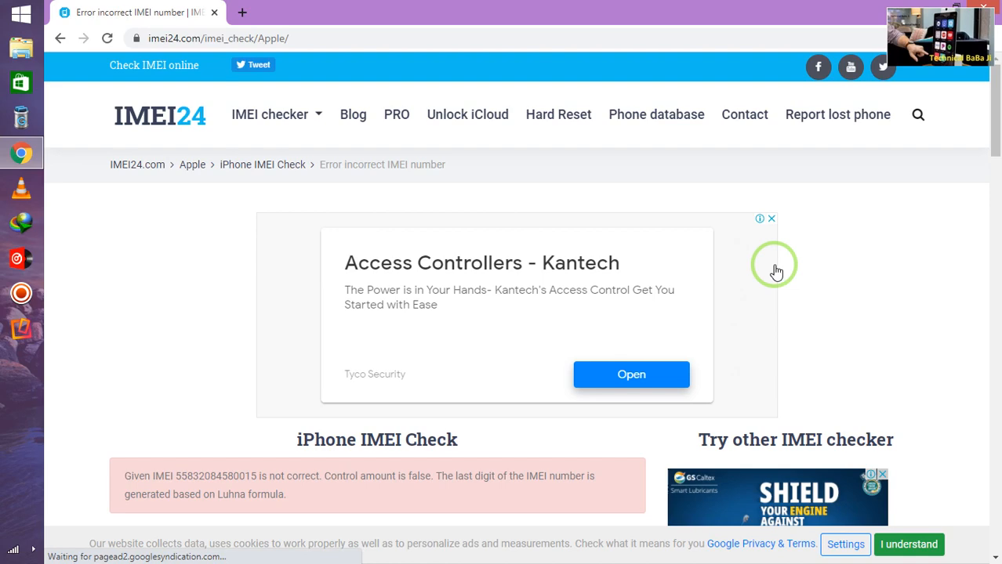
{"action": "mouse_move", "coordinate": [991, 153]}
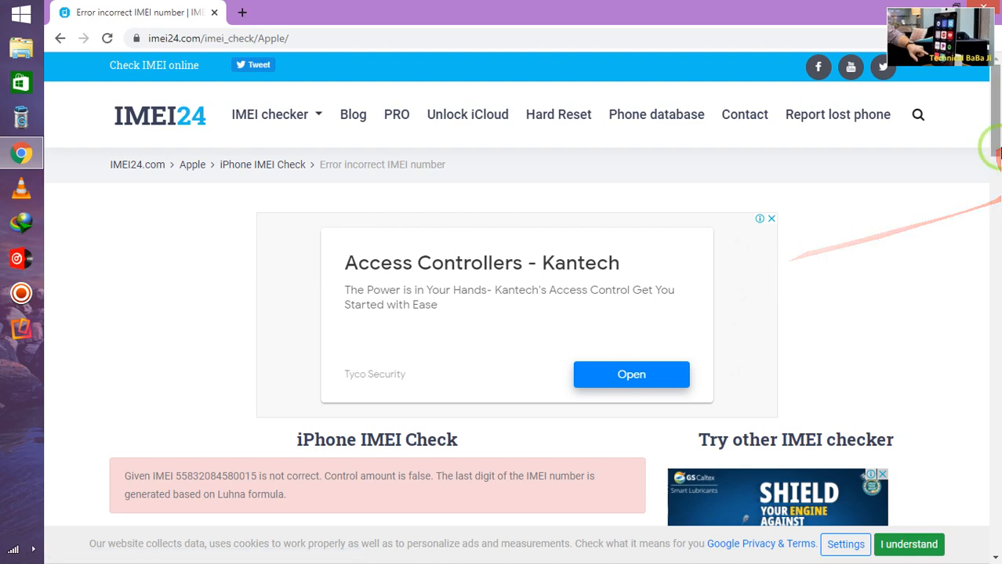
Scroll over IMEI24's 'IMEI incorrect' error, then go back to the Google results.
{"action": "scroll", "scroll_direction": "down", "scroll_amount": 3}
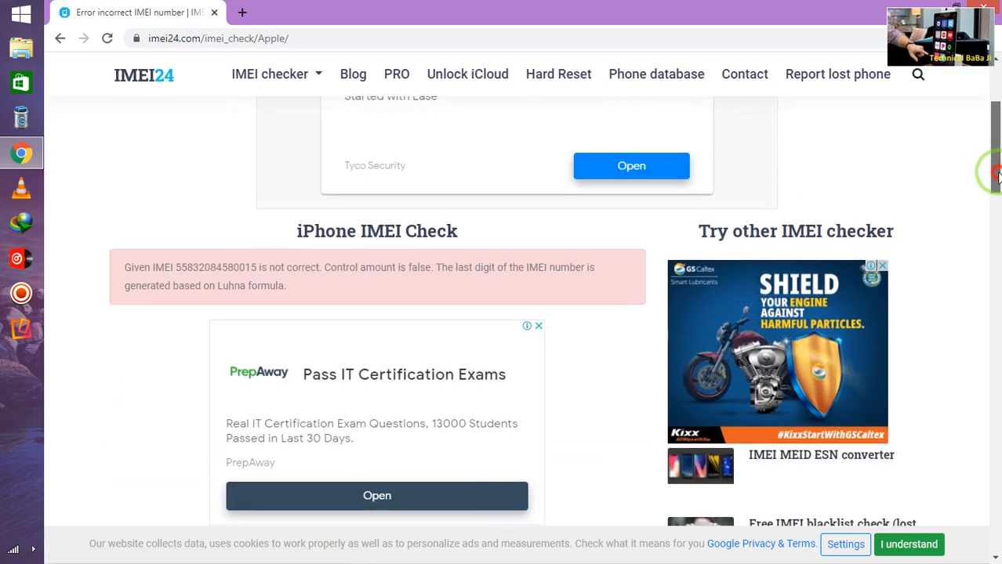
{"action": "scroll", "scroll_direction": "up", "scroll_amount": 3}
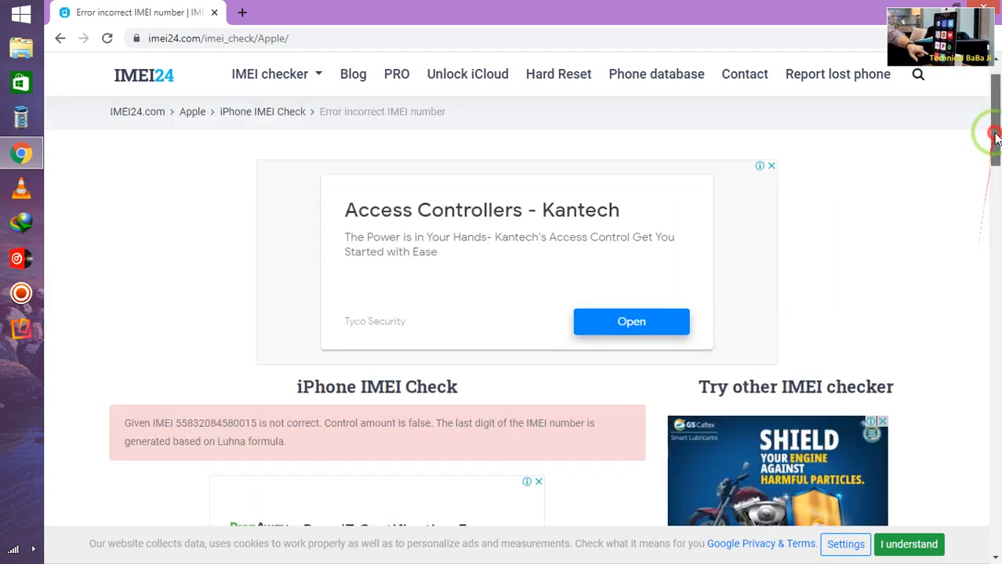
{"action": "scroll", "scroll_direction": "up", "scroll_amount": 3}
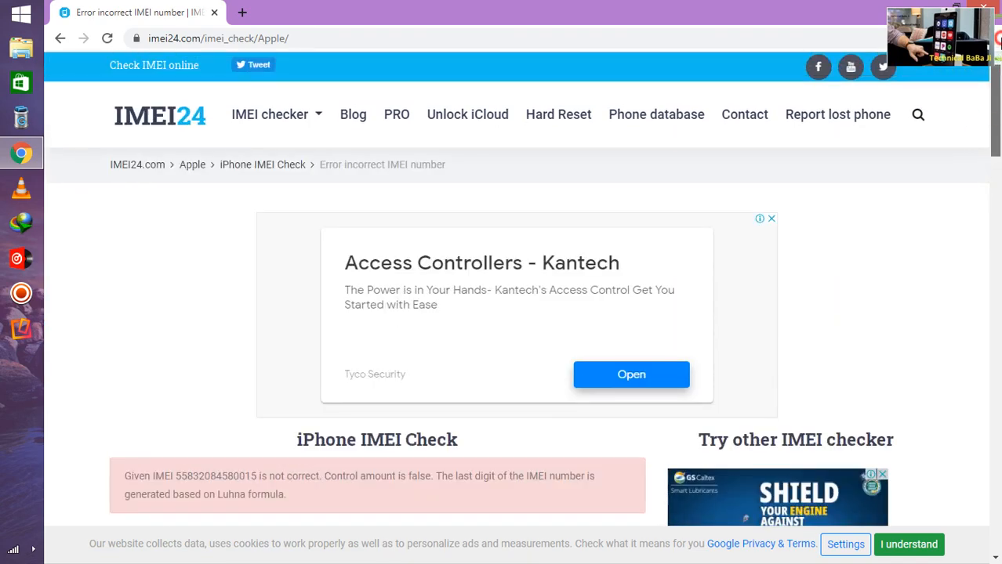
{"action": "left_click", "coordinate": [631, 374]}
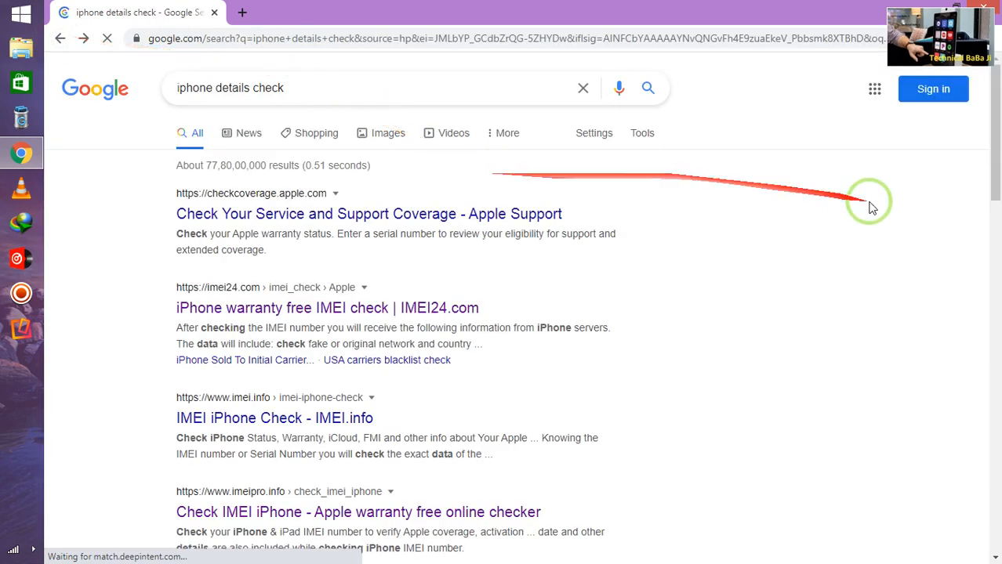
Scroll the results and open imeipro.info's 'Check IMEI iPhone - Apple warranty free online checker'.
{"action": "scroll", "scroll_direction": "down", "scroll_amount": 3}
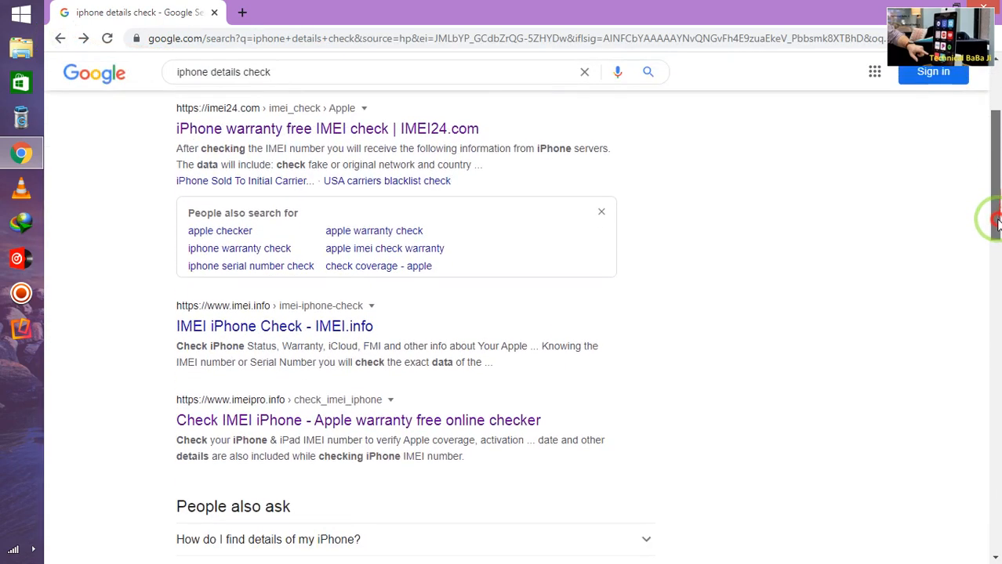
{"action": "scroll", "scroll_direction": "down", "scroll_amount": 3}
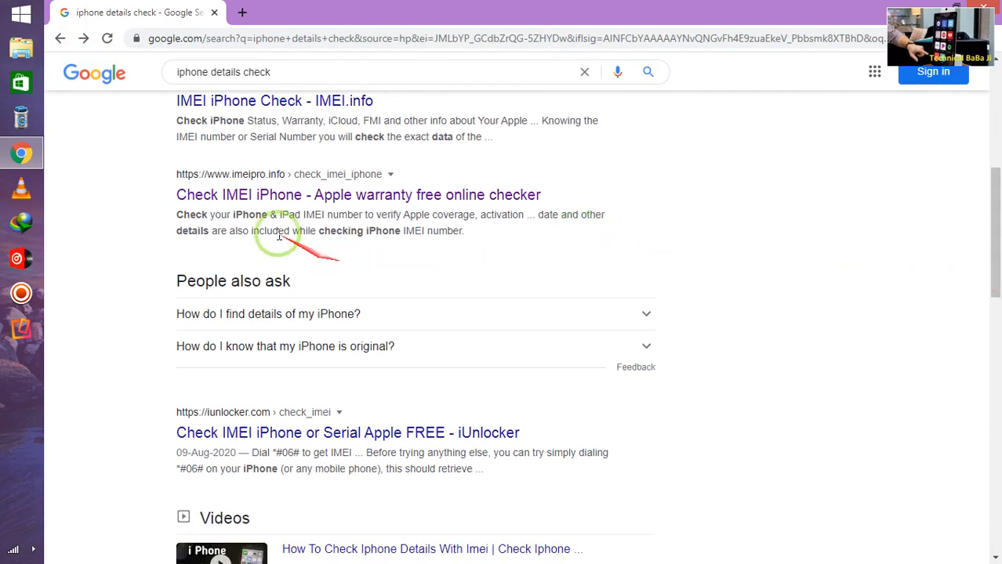
{"action": "mouse_move", "coordinate": [249, 184]}
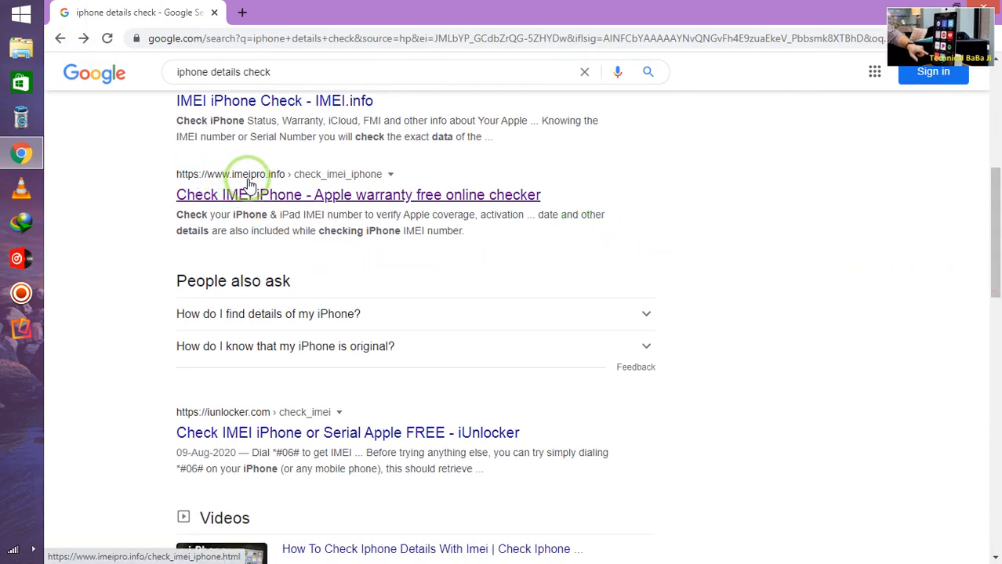
{"action": "left_click", "coordinate": [358, 194]}
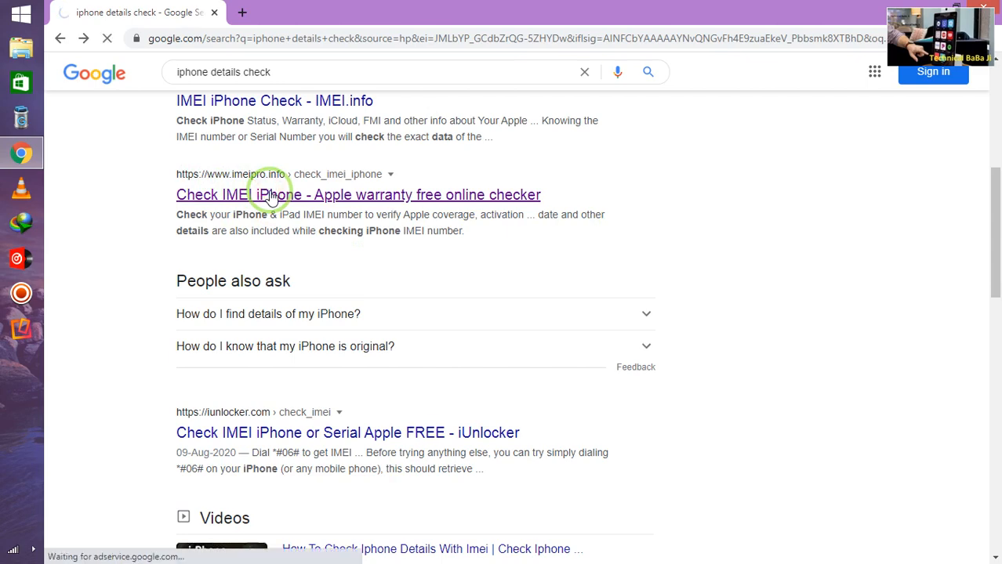
{"action": "left_click", "coordinate": [359, 195]}
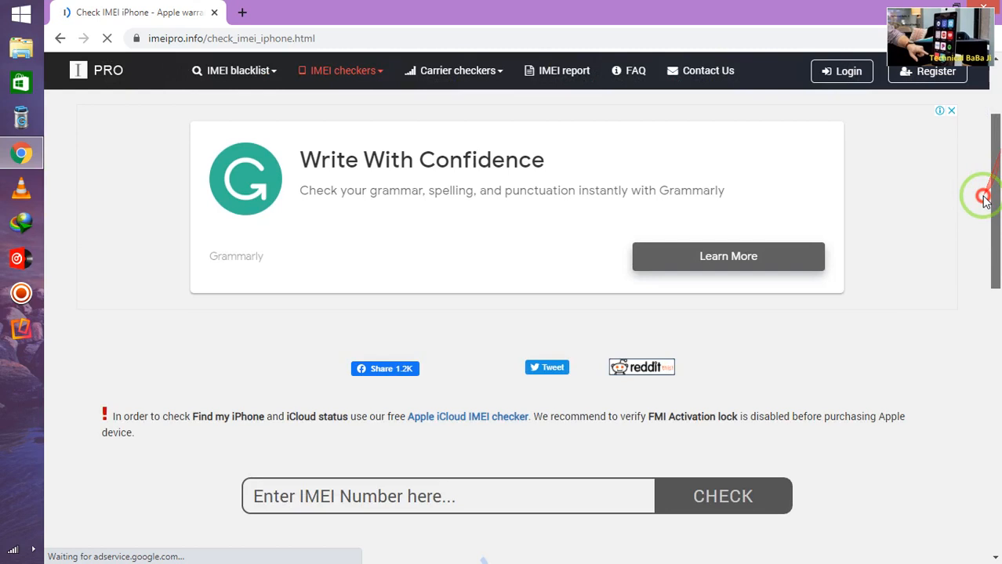
{"action": "scroll", "scroll_direction": "down", "scroll_amount": 3}
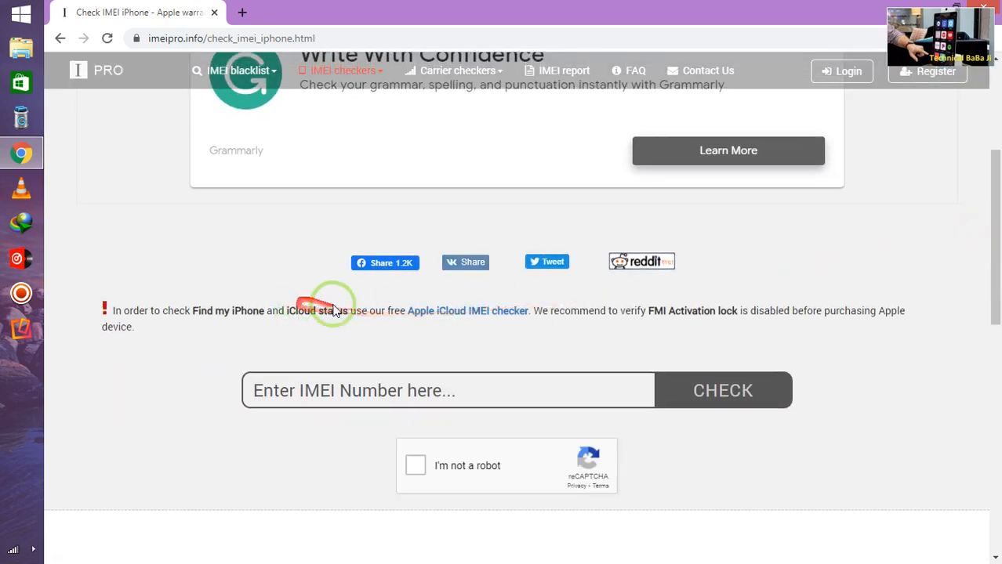
{"action": "left_click", "coordinate": [449, 391]}
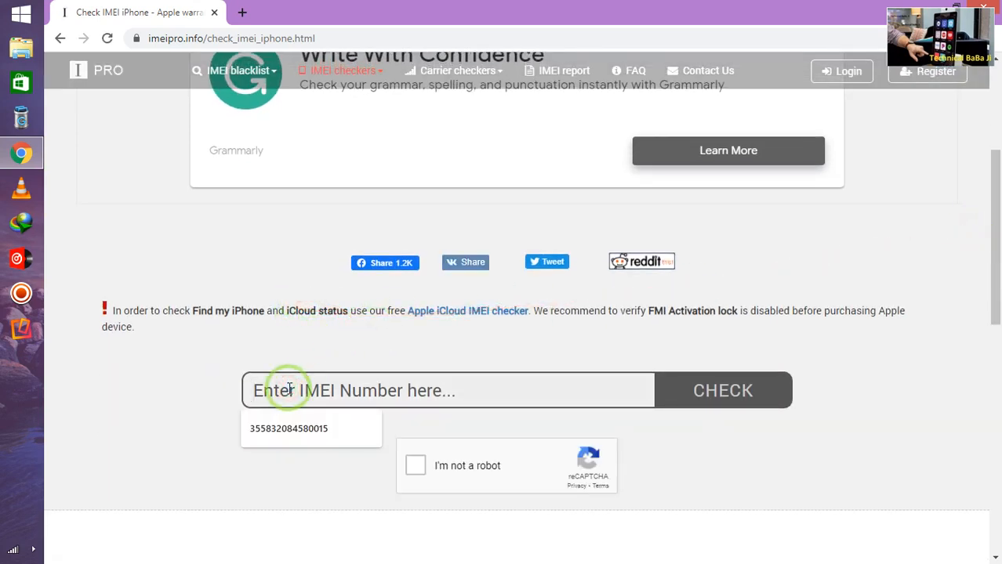
{"action": "left_click", "coordinate": [288, 428]}
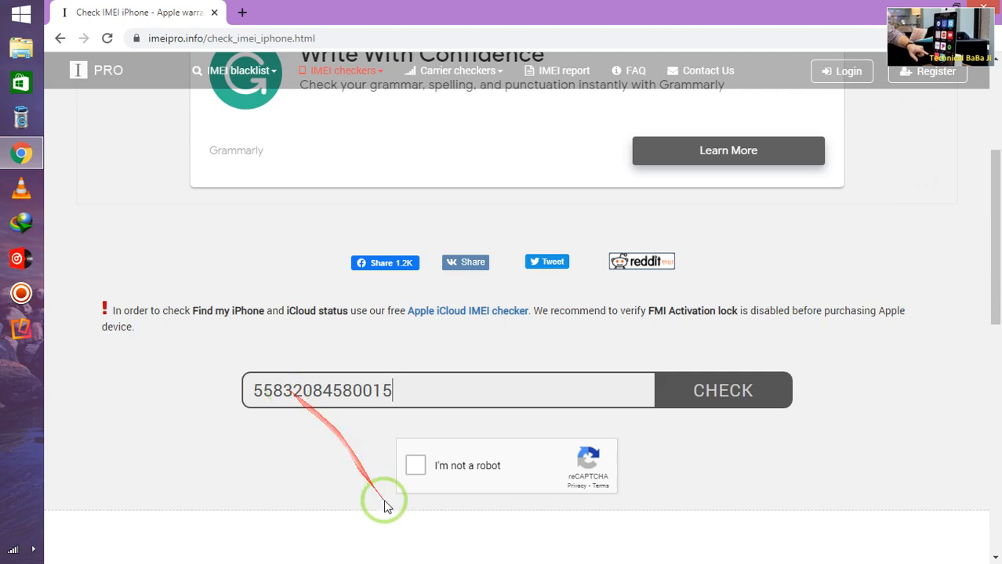
{"action": "left_click", "coordinate": [415, 466]}
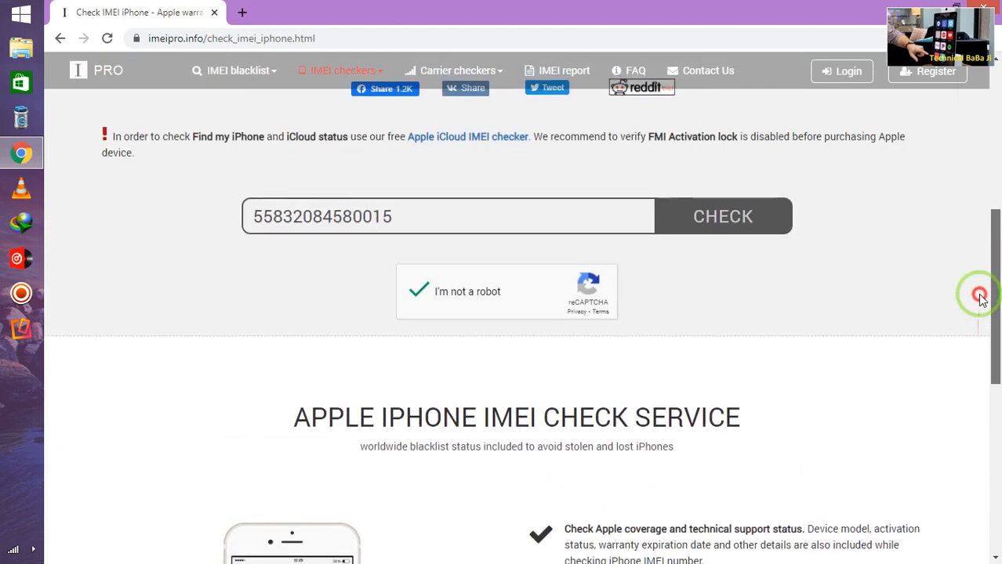
{"action": "left_click", "coordinate": [722, 217]}
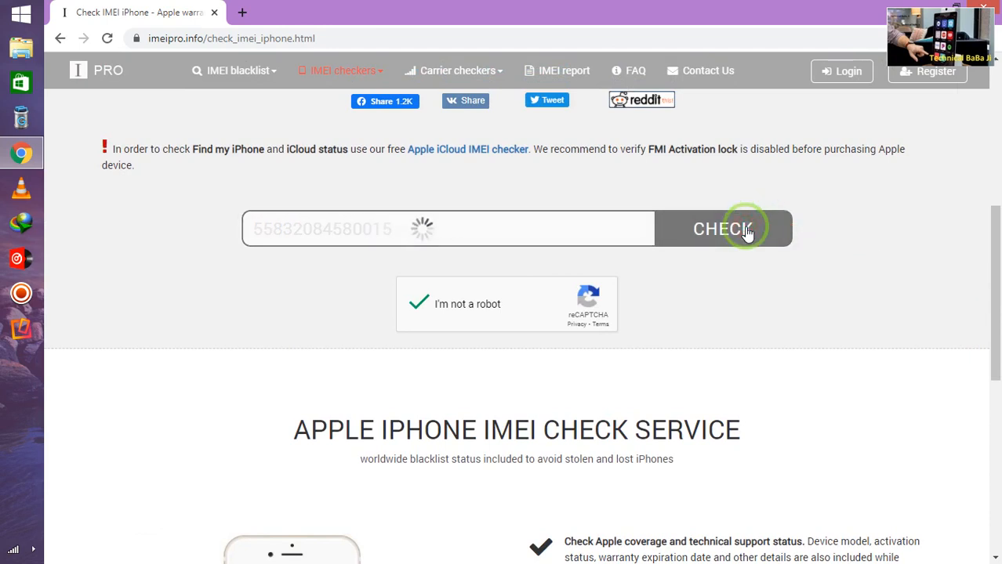
{"action": "left_click", "coordinate": [722, 228]}
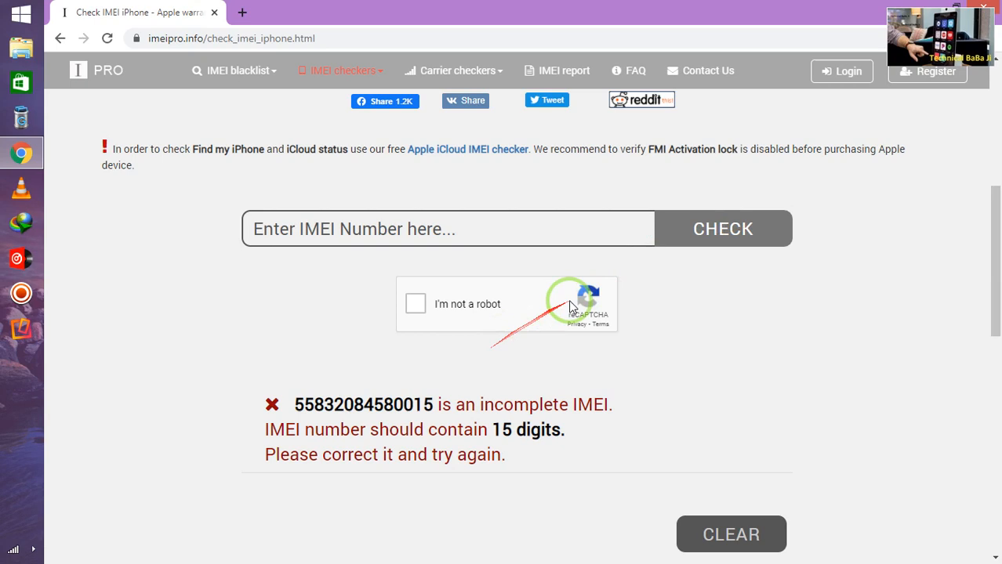
{"action": "left_click", "coordinate": [448, 228]}
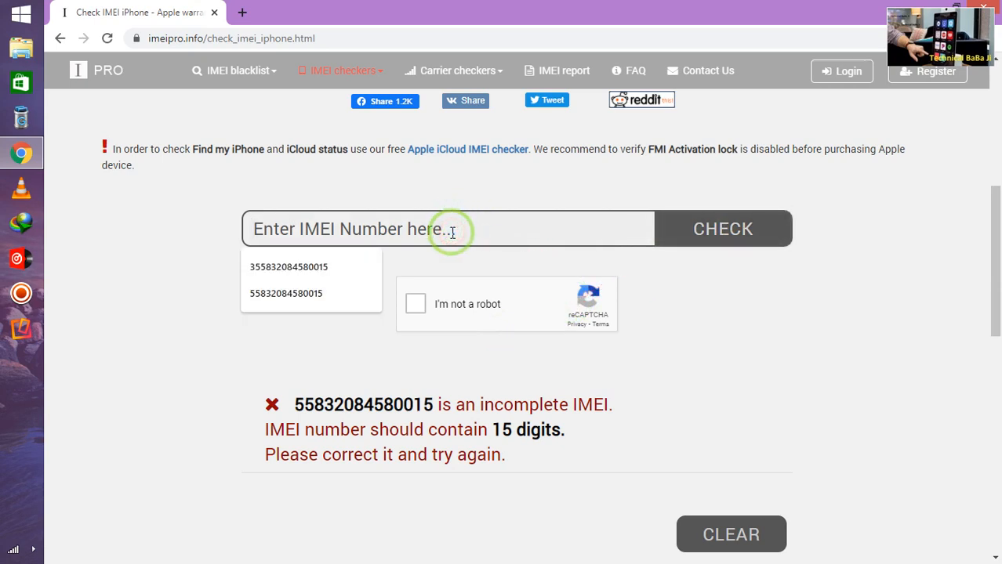
{"action": "left_click", "coordinate": [286, 294]}
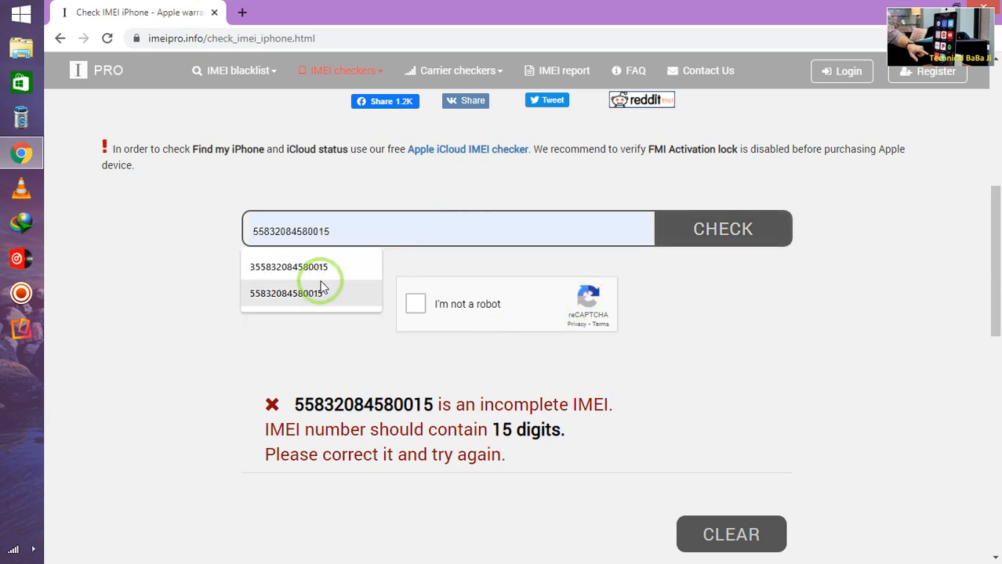
{"action": "left_click", "coordinate": [288, 267]}
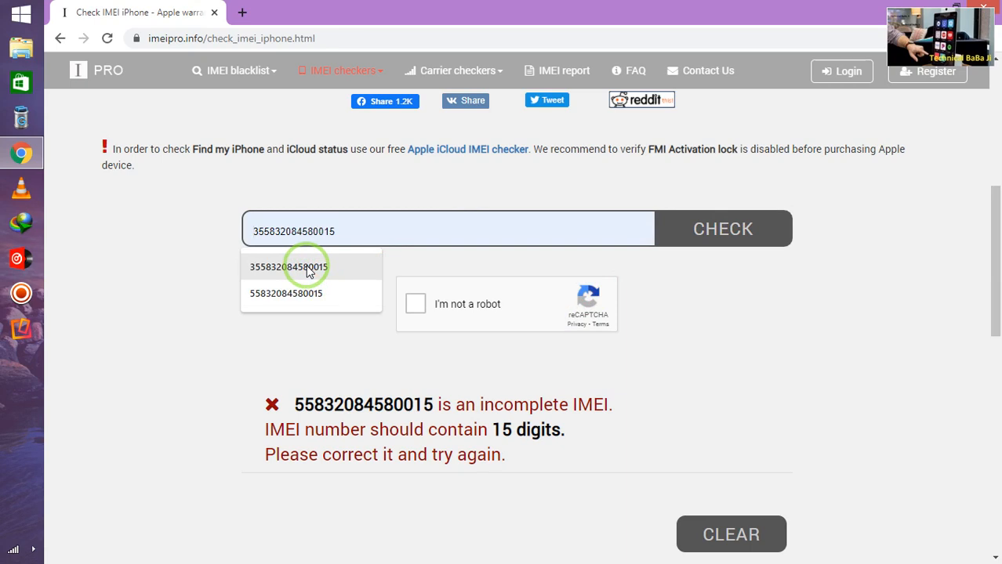
{"action": "left_click", "coordinate": [286, 294]}
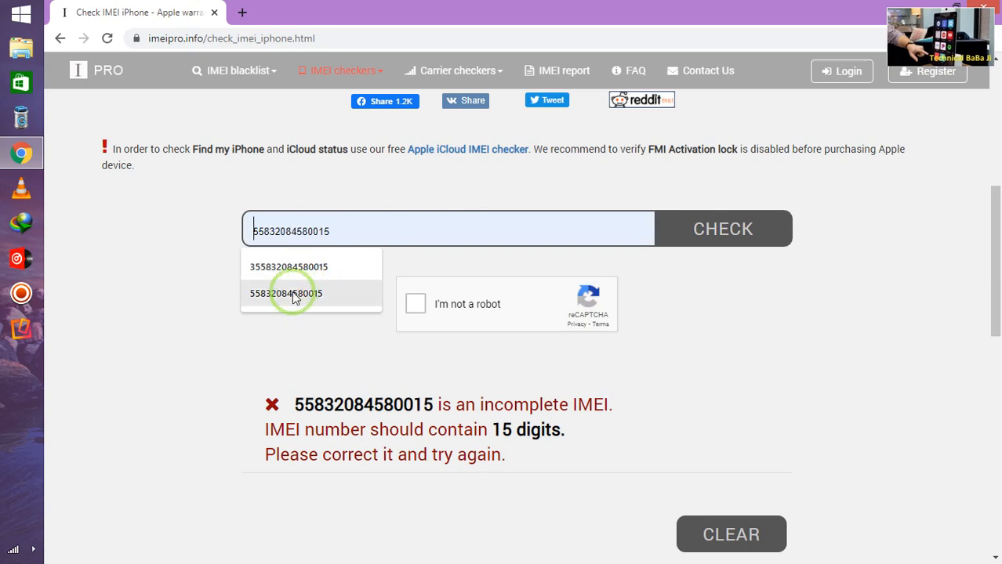
{"action": "left_click", "coordinate": [288, 266]}
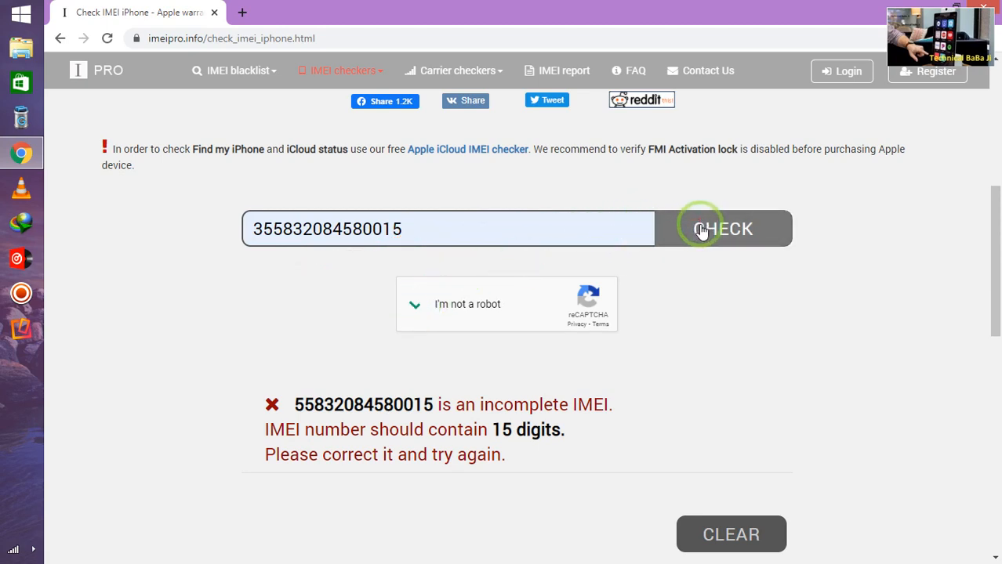
{"action": "left_click", "coordinate": [418, 305]}
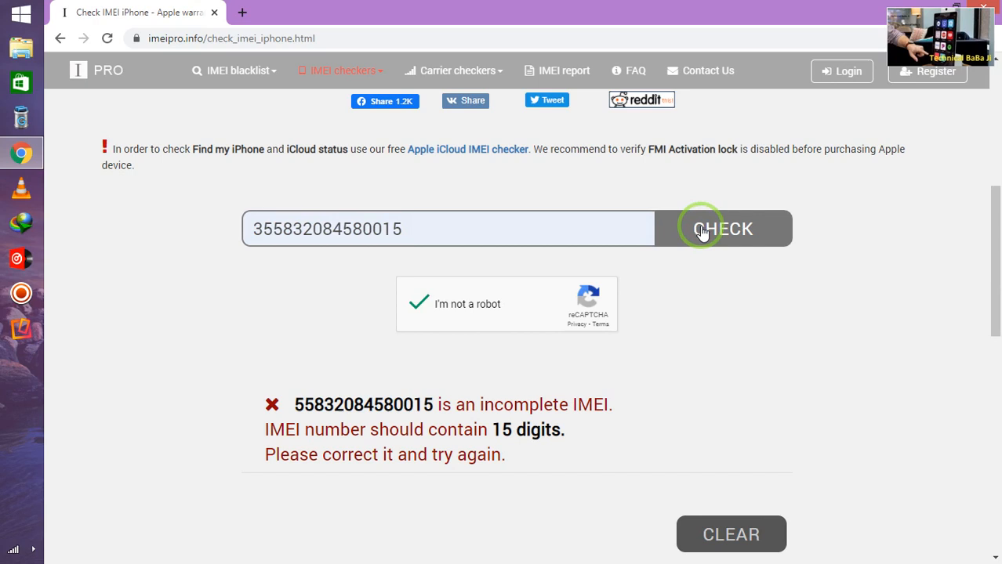
{"action": "left_click", "coordinate": [722, 228]}
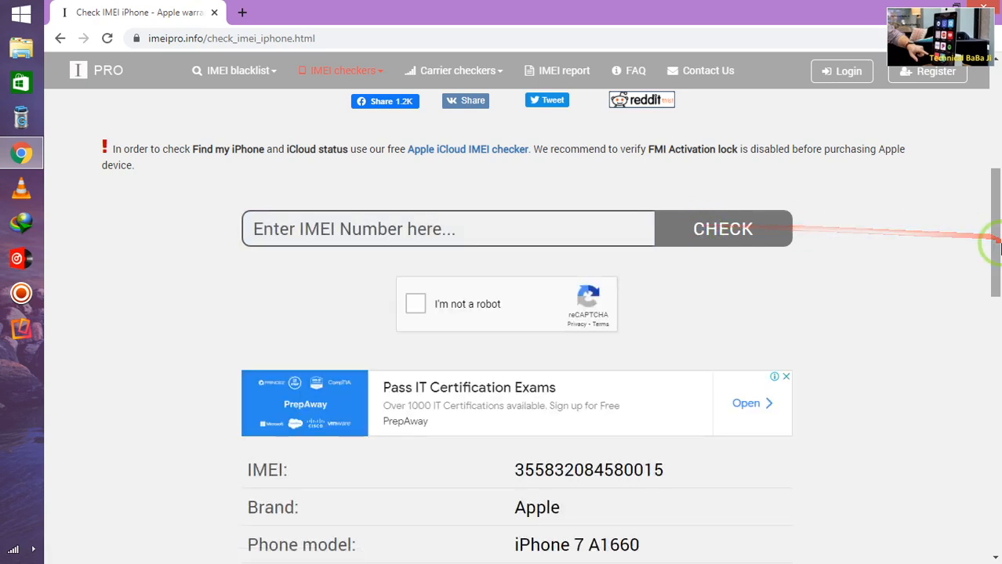
Scroll to the report: iPhone 7 A1660, activated, blacklist status CLEAN.
{"action": "scroll", "scroll_direction": "down", "scroll_amount": 3}
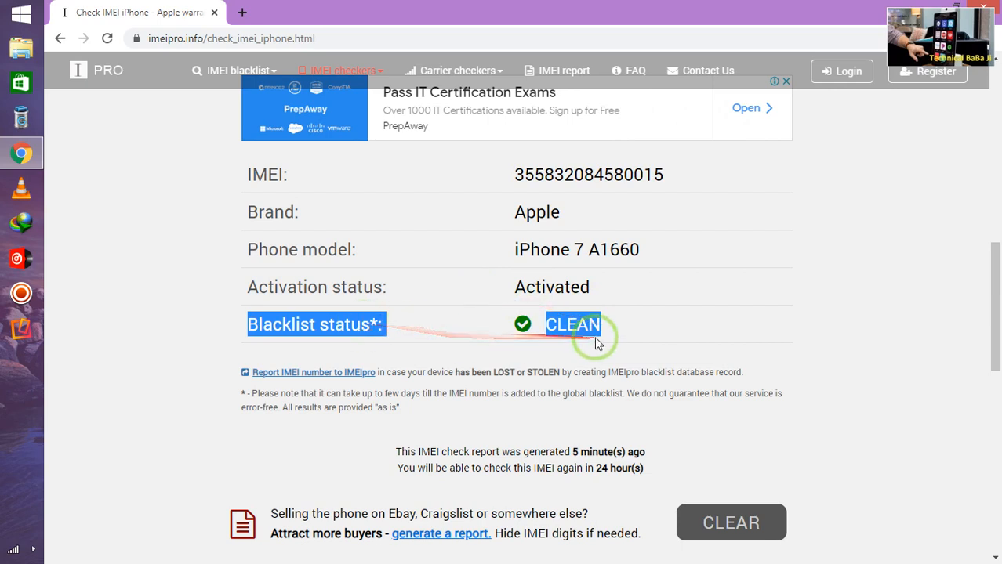
{"action": "mouse_move", "coordinate": [594, 339]}
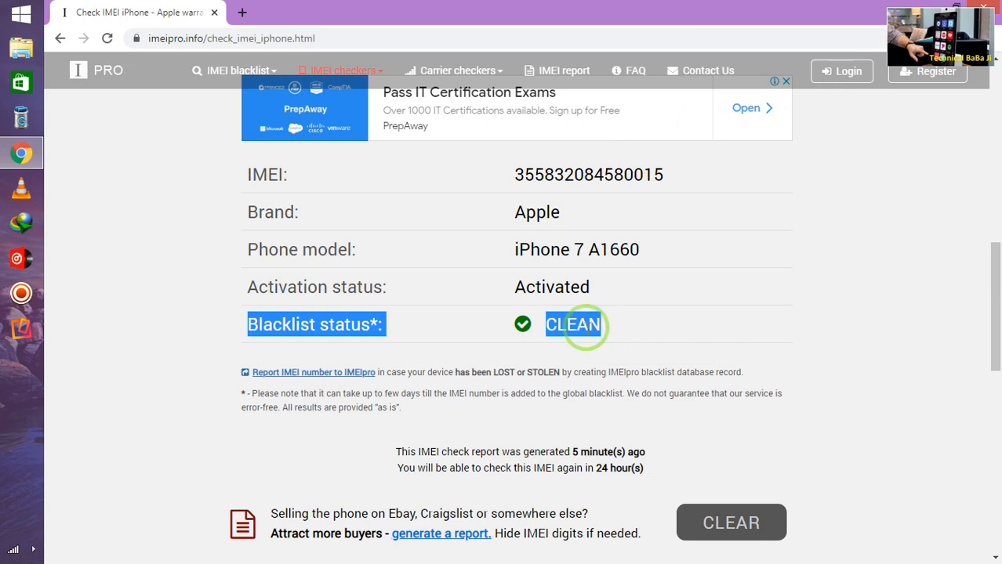
{"action": "mouse_move", "coordinate": [996, 392]}
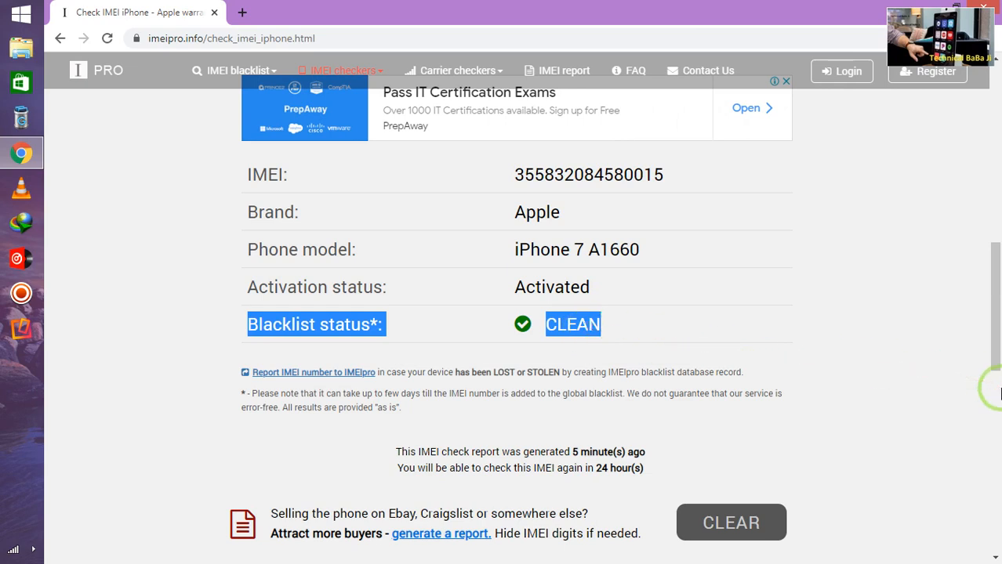